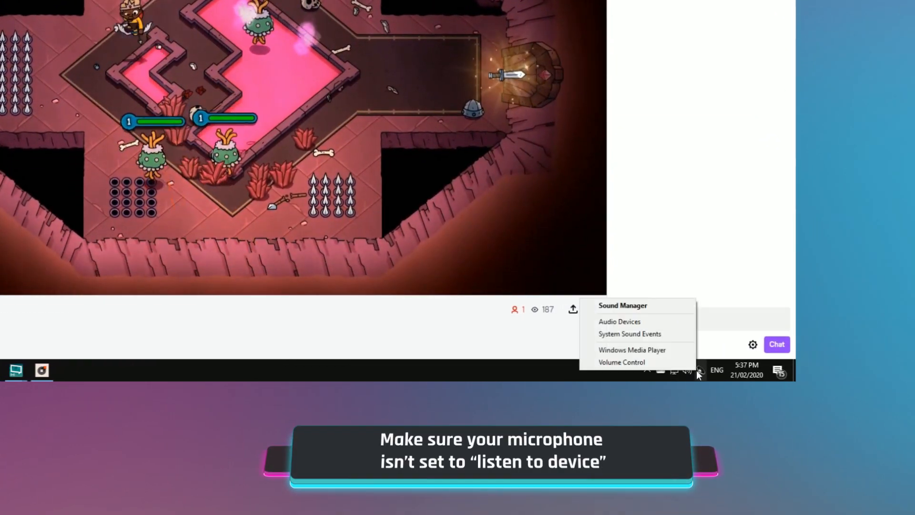
- Reach the SteelSeries Siberia 800 Microphone Properties via the tray's Audio Devices Recording list
left_click(619, 321)
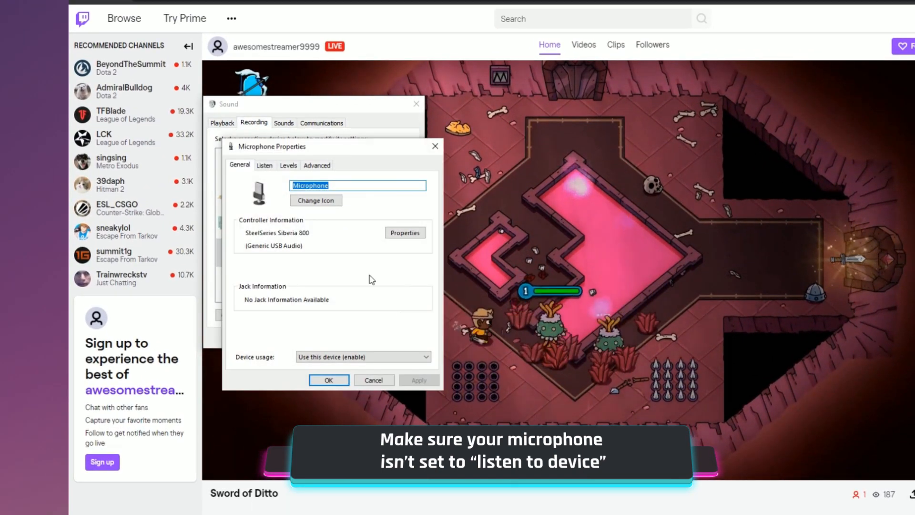
left_click(264, 165)
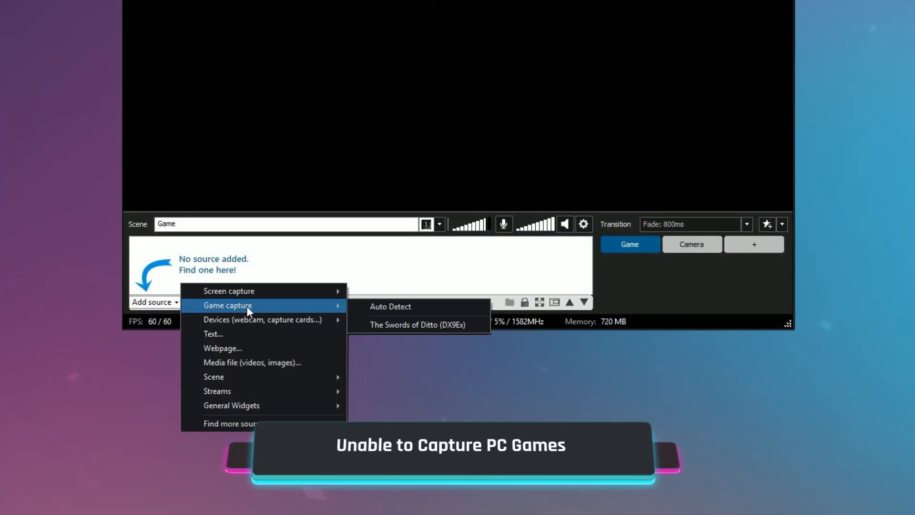
- Add an Auto Detect game capture source, then switch GeForce Experience's In-Game Overlay off
left_click(390, 306)
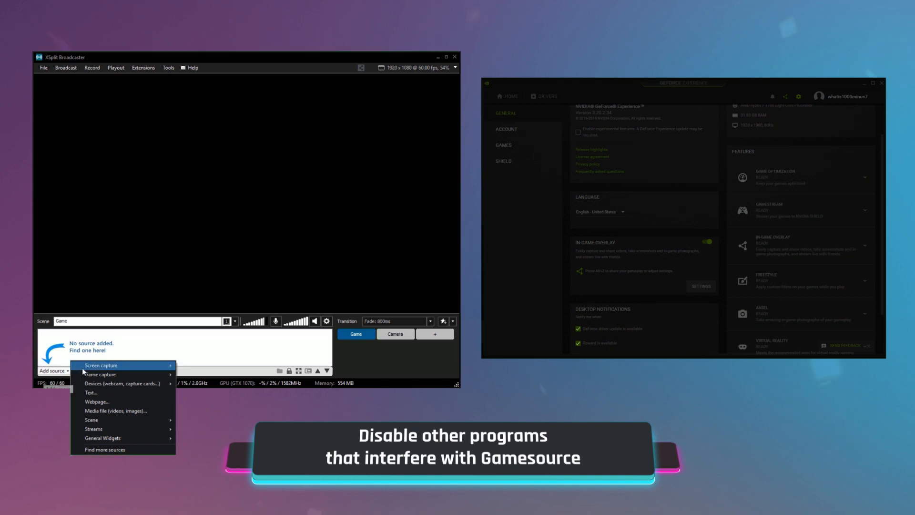
mouse_move(100, 374)
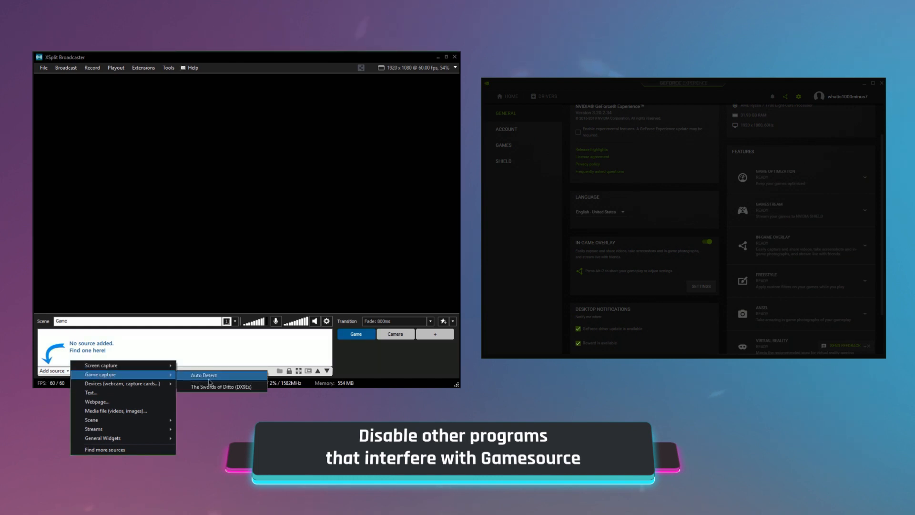
left_click(204, 375)
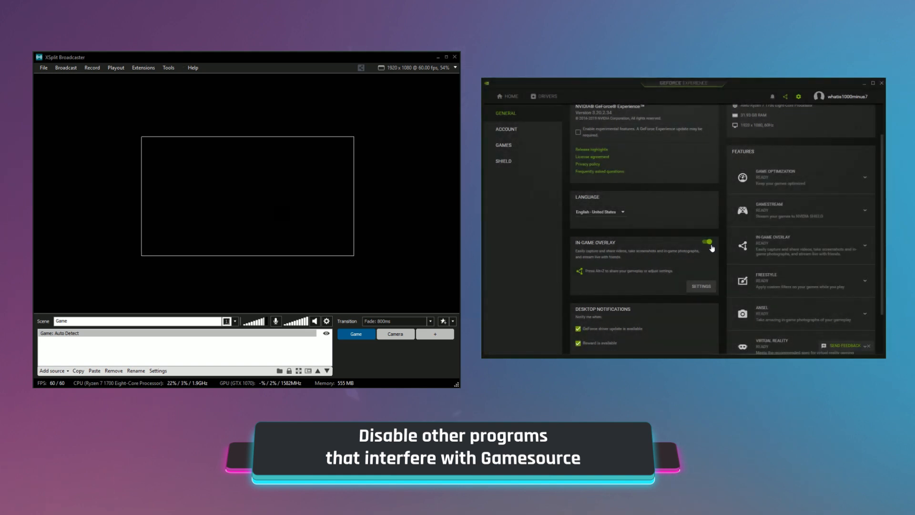
left_click(708, 241)
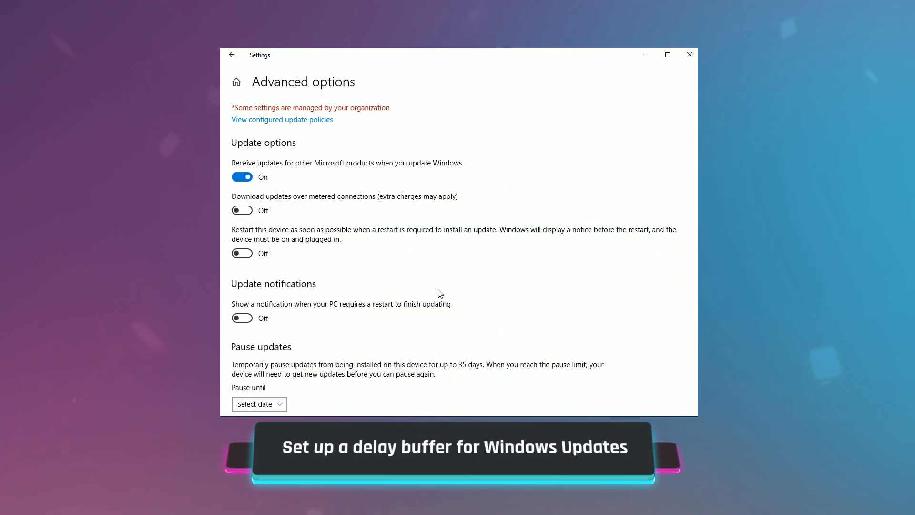
mouse_move(303, 390)
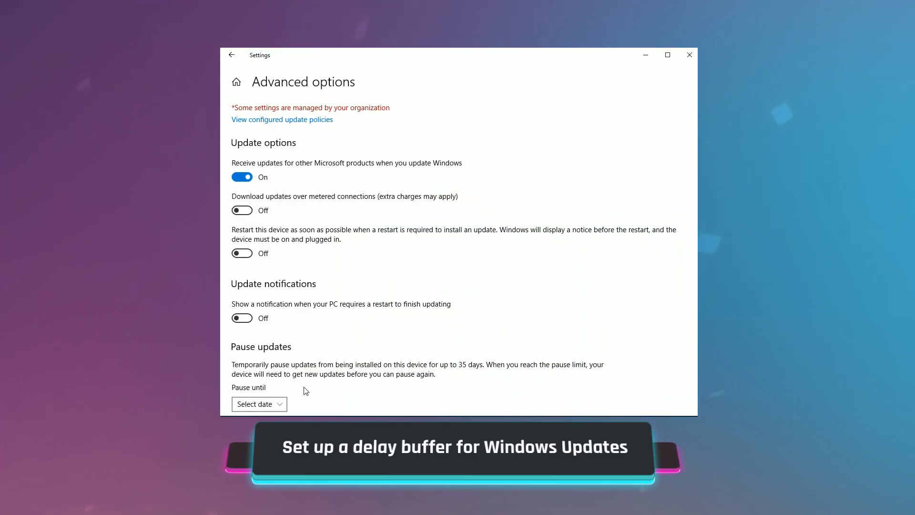
- Pause Windows updates until Tuesday, 25 February 2020 in Advanced options
left_click(258, 404)
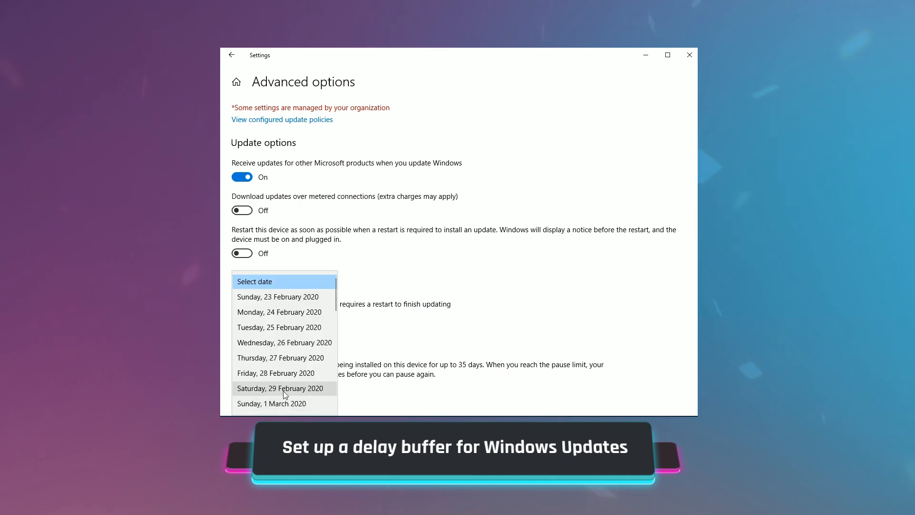
left_click(279, 327)
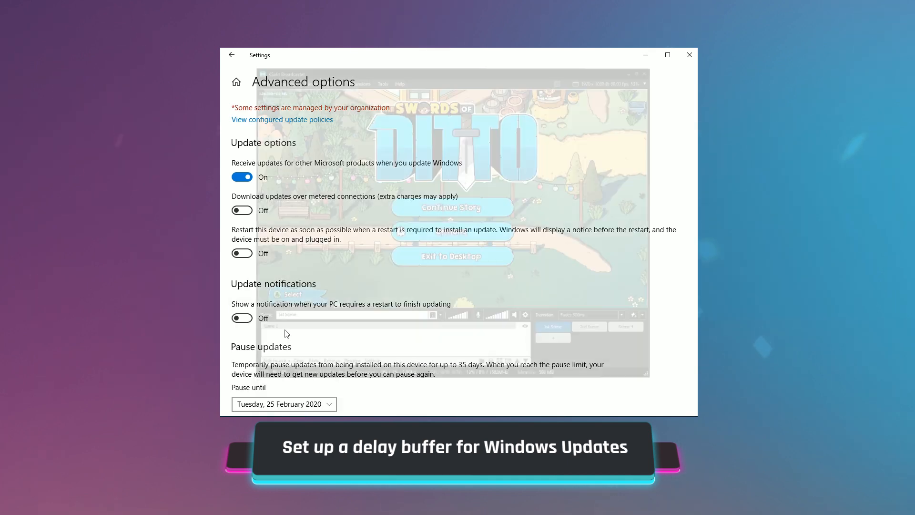
- Bring up XSplit's release notes from the Help menu and read through them
left_click(388, 41)
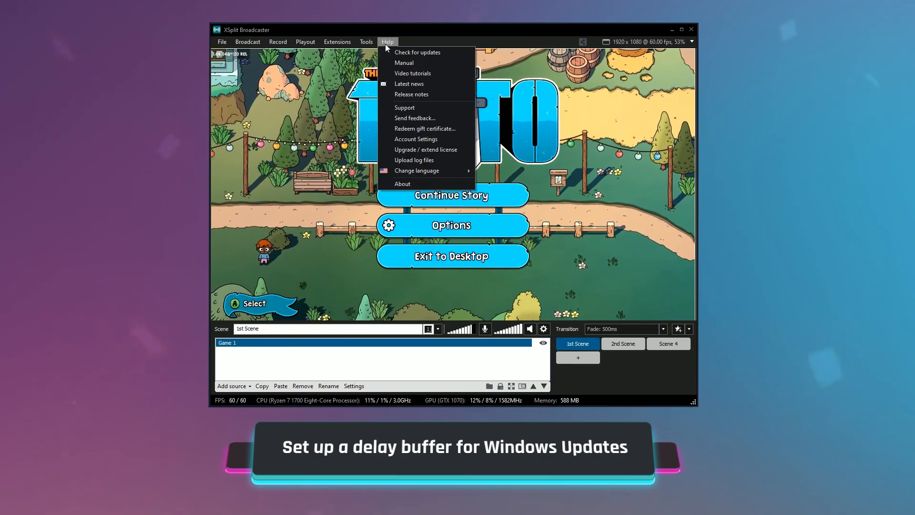
left_click(411, 94)
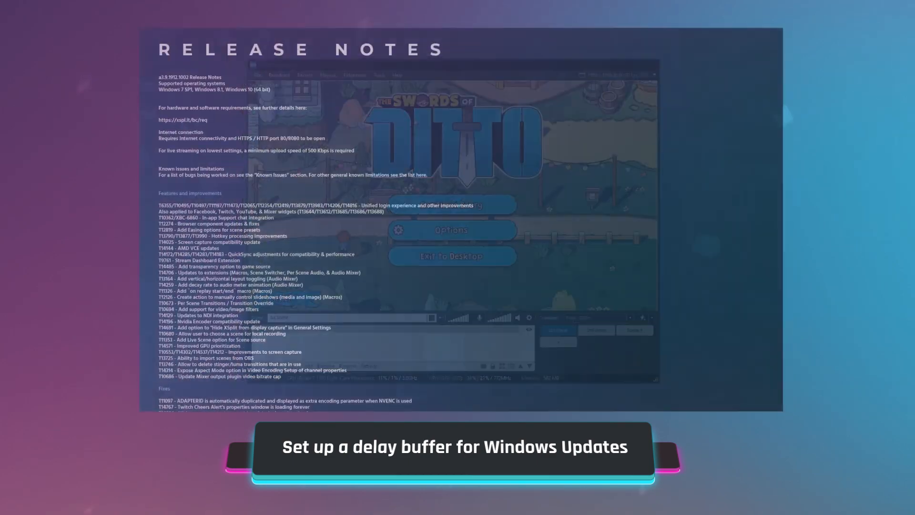
scroll("down", 3)
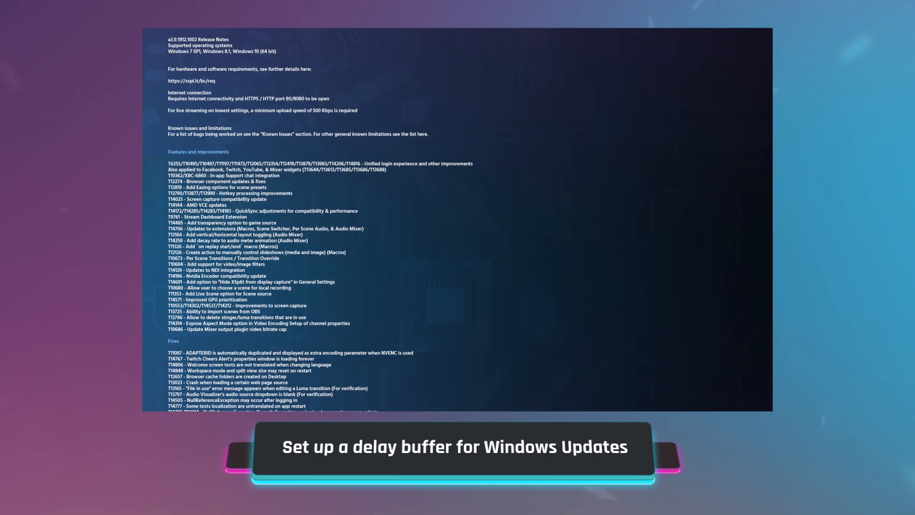
scroll("down", 3)
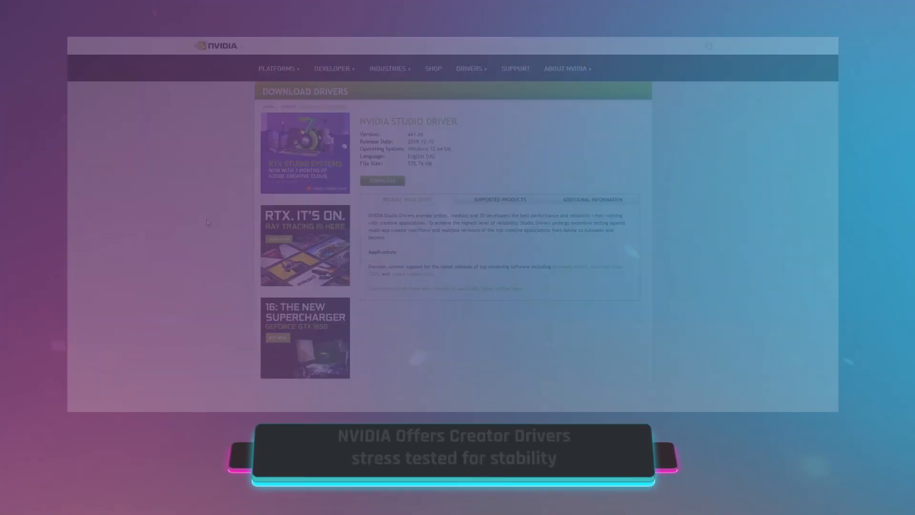
- Download the NVIDIA Studio Driver, accept its license and proceed with Express (Recommended) installation
left_click(381, 180)
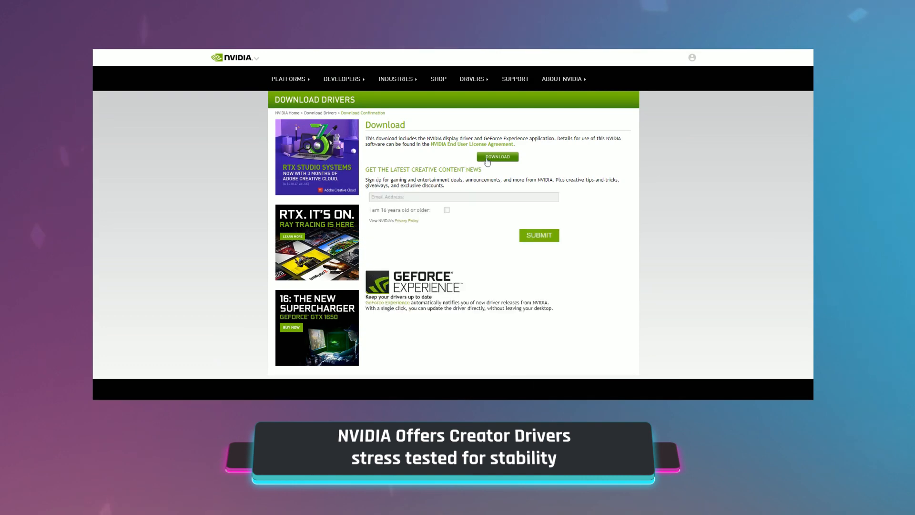
left_click(496, 157)
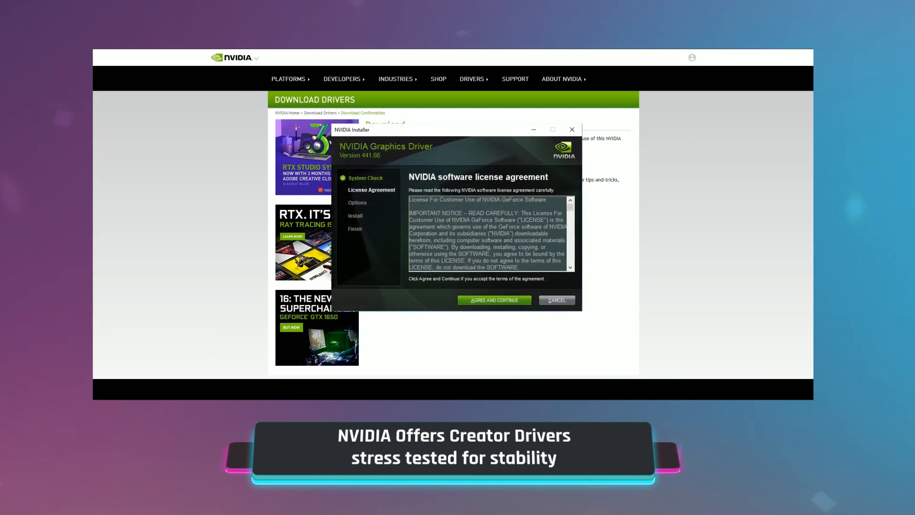
left_click(493, 299)
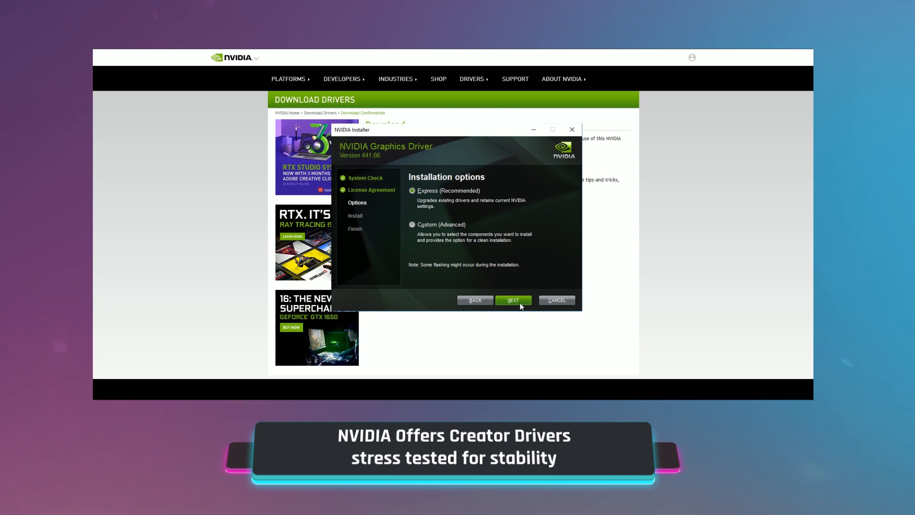
left_click(513, 300)
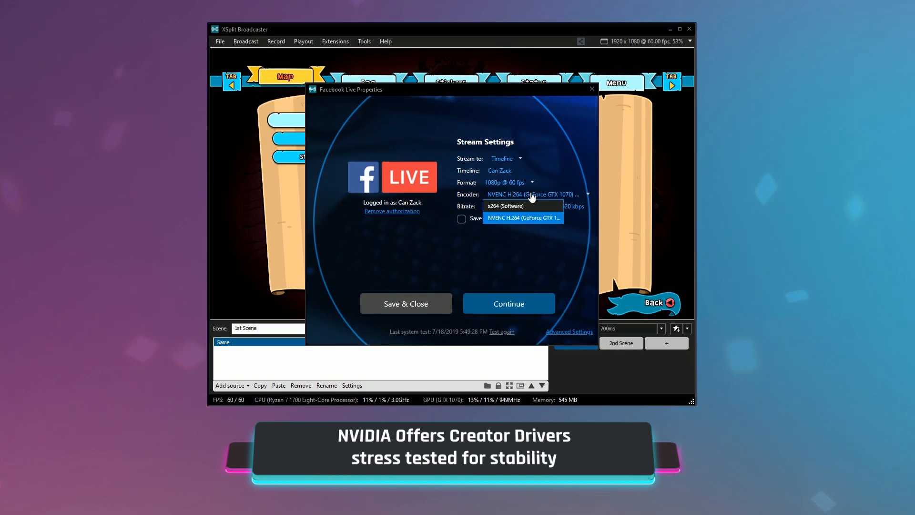
- Choose the NVENC H.264 (GeForce GTX 1070) encoder for the Facebook Live stream
left_click(522, 217)
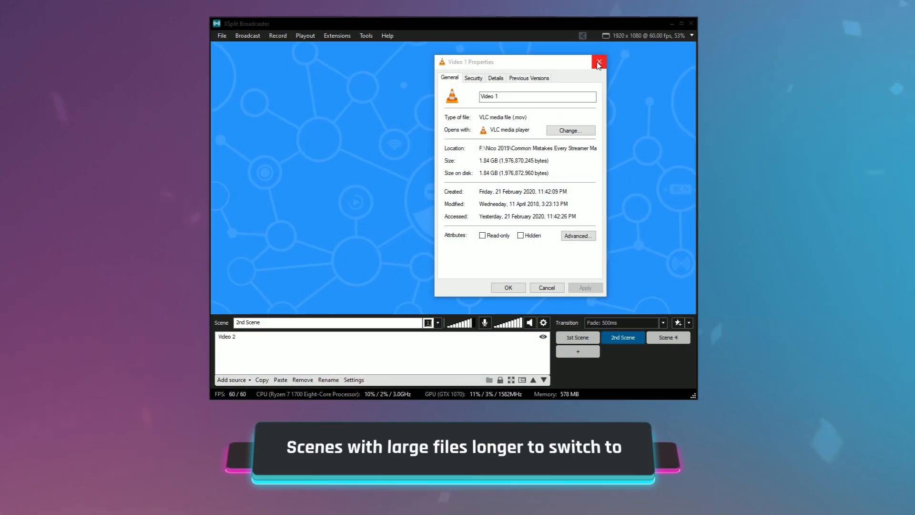
- Dismiss the video file properties, switch to 1st Scene, review Video 1's settings and launch Stinger Creator
left_click(598, 62)
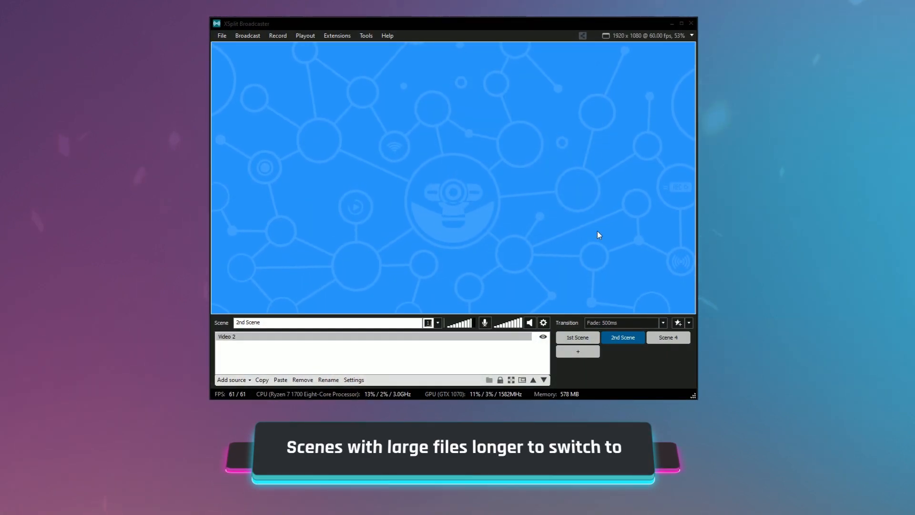
left_click(577, 337)
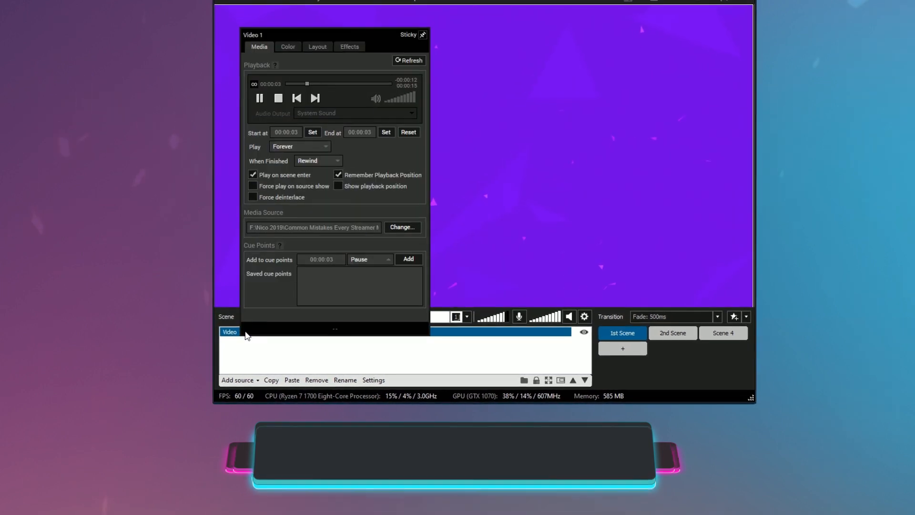
left_click(250, 313)
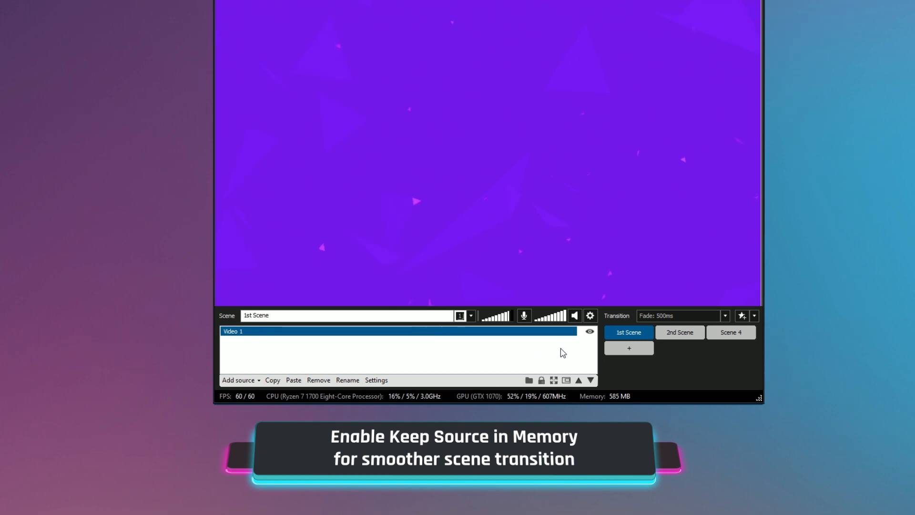
left_click(680, 332)
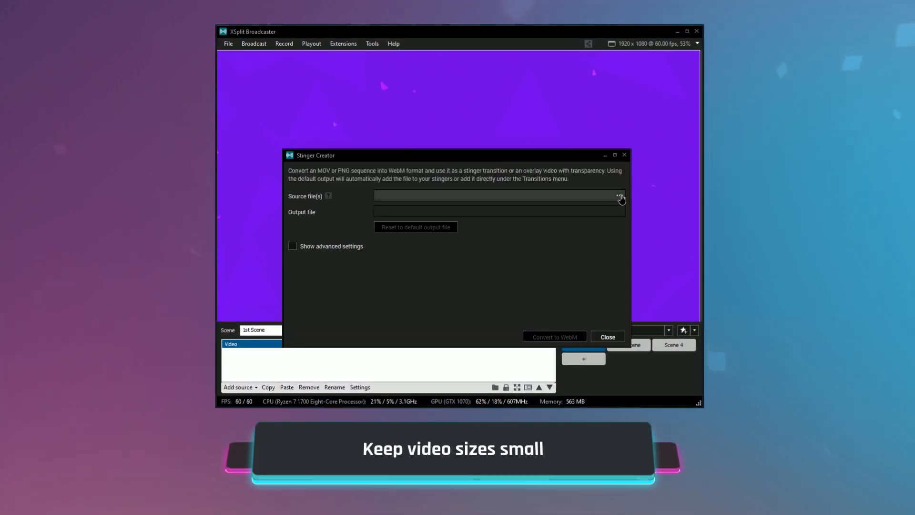
- Browse for and load the Comp 2 MOV file as the Stinger Creator source
left_click(620, 196)
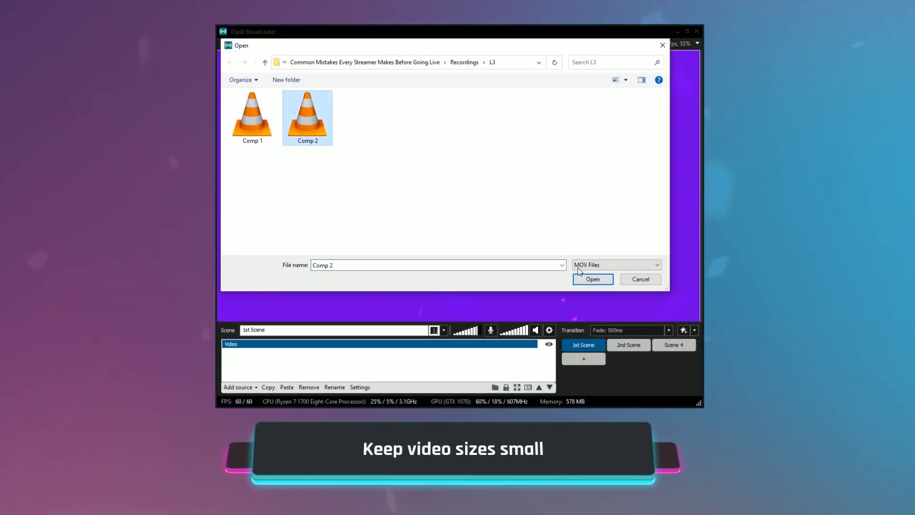
left_click(592, 279)
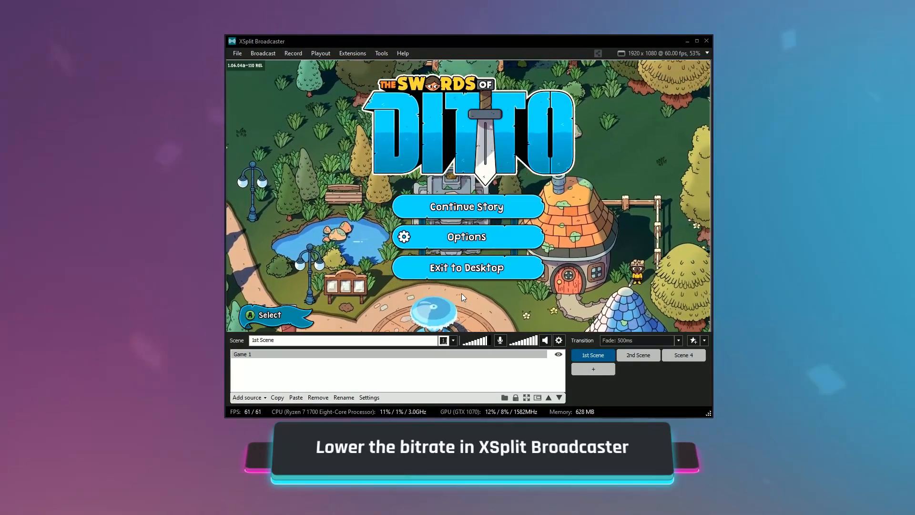
- In the Twitch output's properties, set the video bitrate to 1500 kbps
left_click(263, 54)
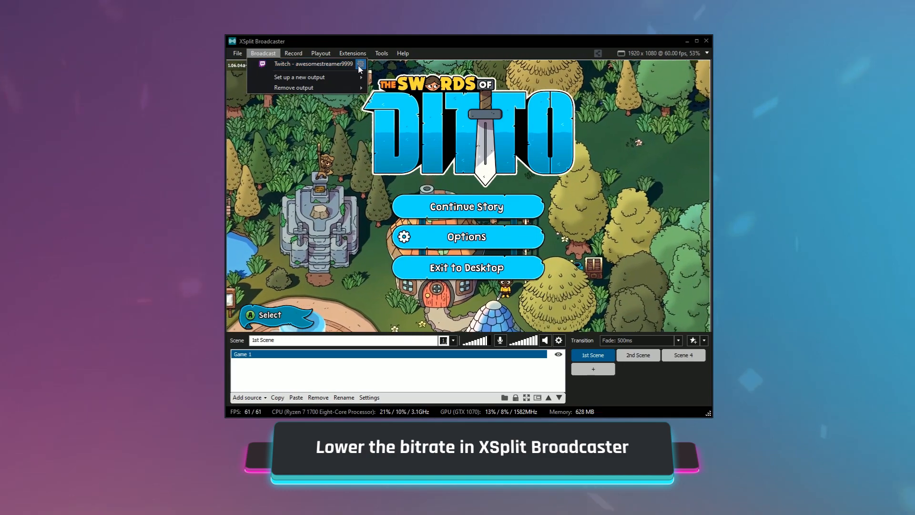
left_click(313, 64)
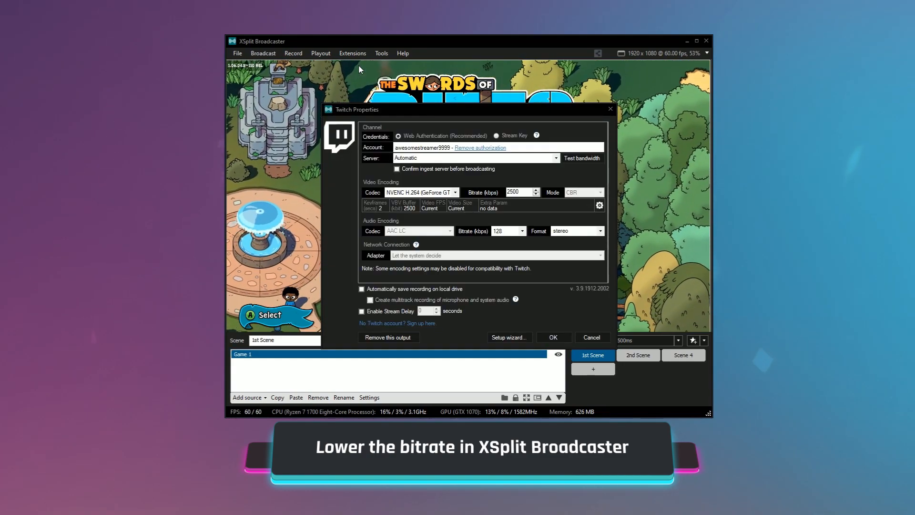
mouse_move(513, 181)
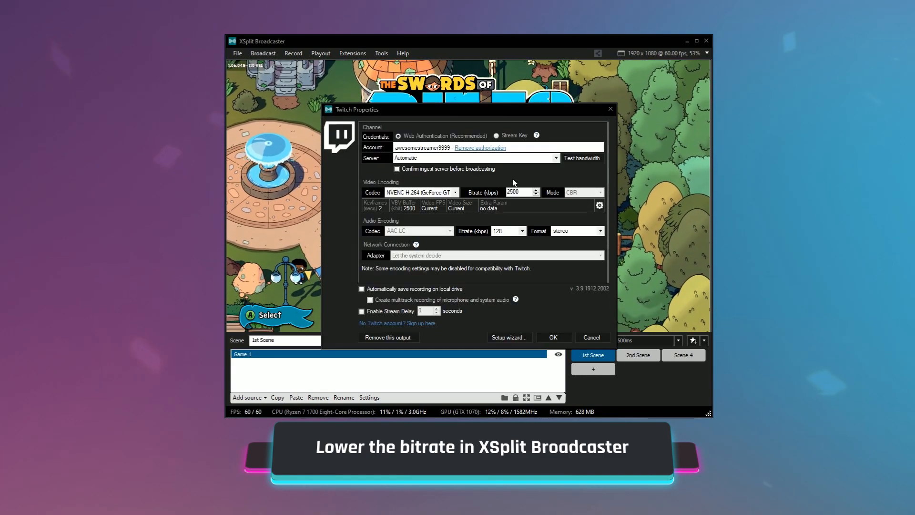
type("1500")
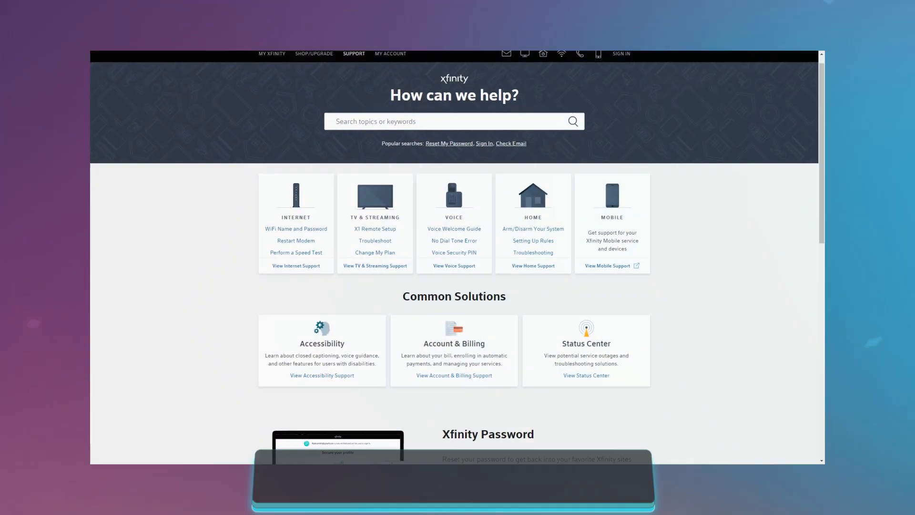
scroll("down", 3)
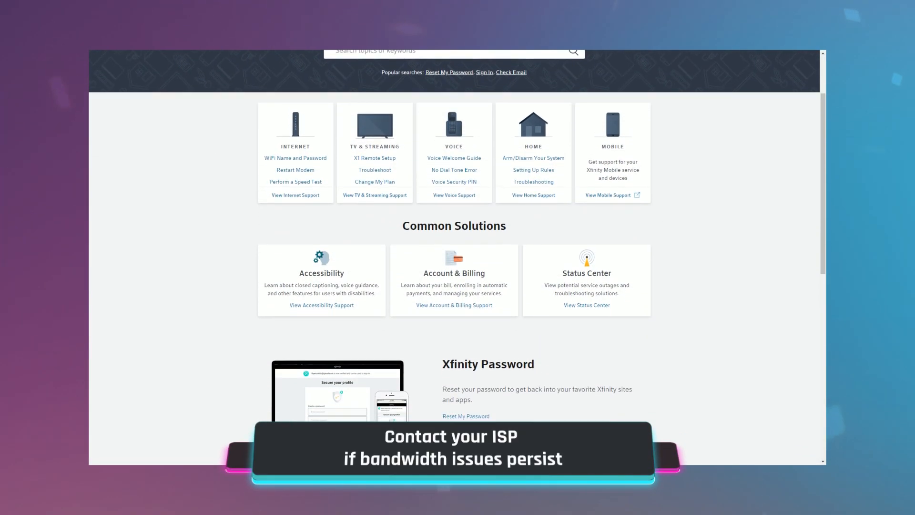
scroll("down", 3)
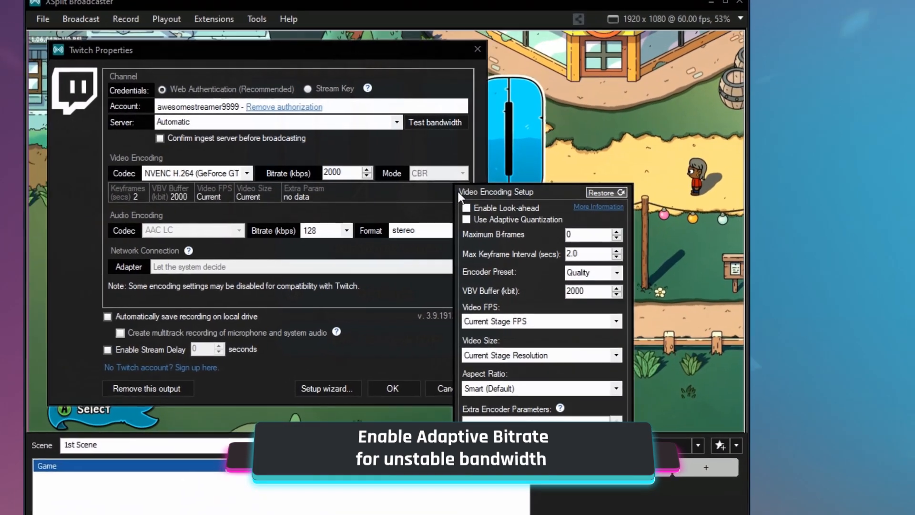
- Tick Use Adaptive Quantization in the Twitch video encoding setup
left_click(465, 220)
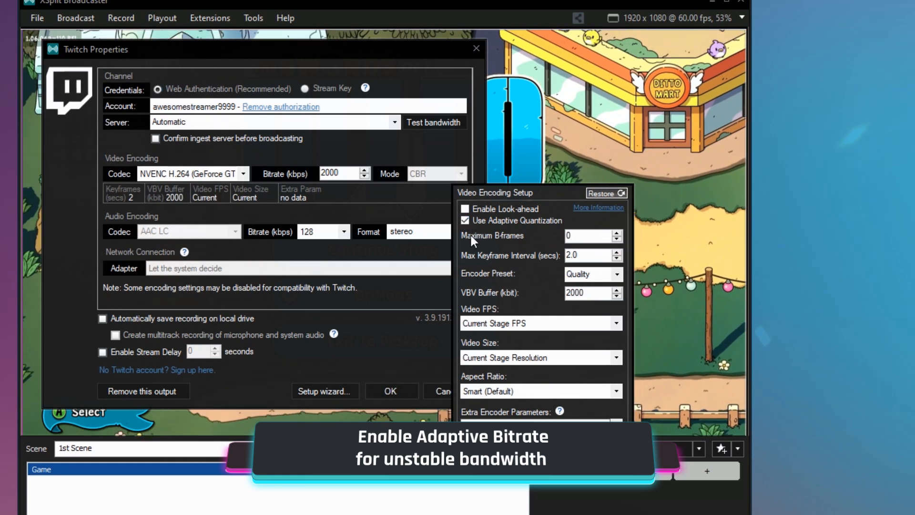